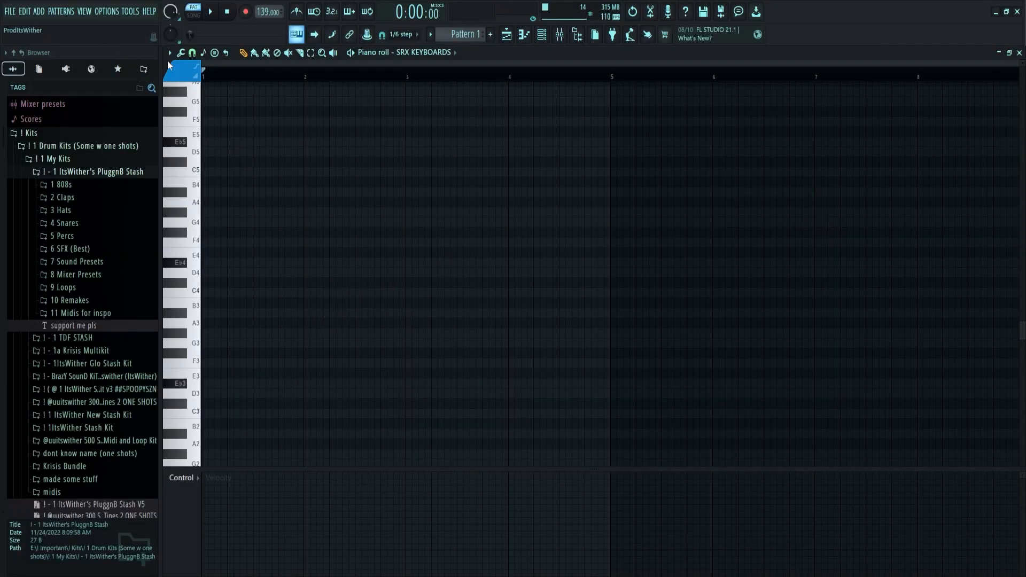
- Open Options > General settings and scroll through the display, language and undo options
left_click(169, 53)
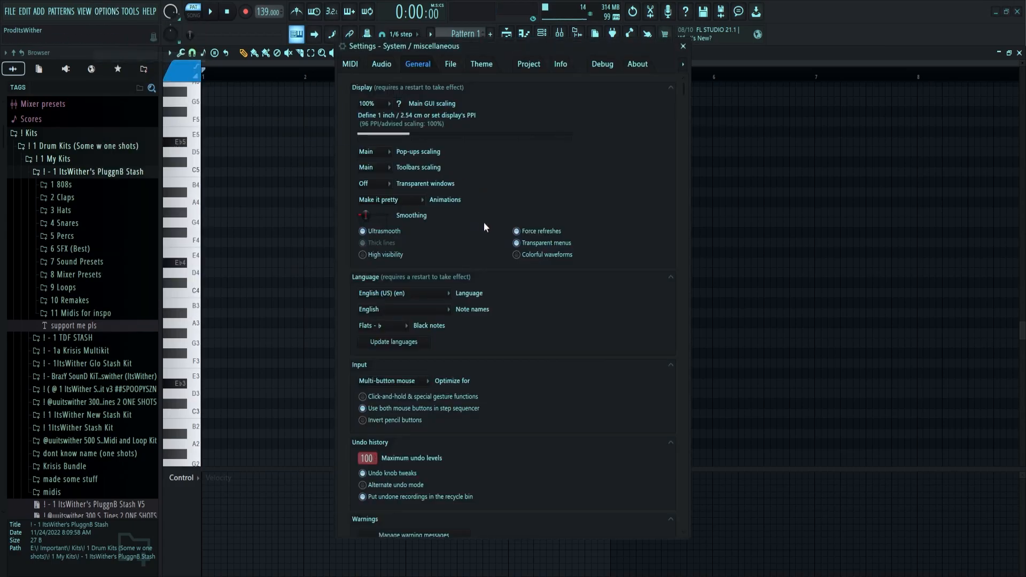
scroll("down", 3)
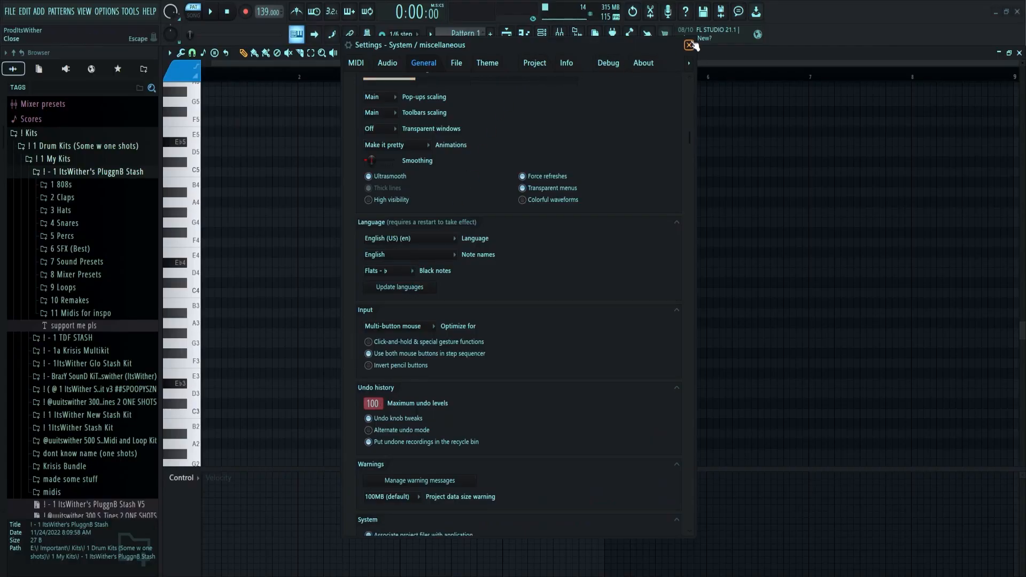
- Close the settings, add notes to the opening chord and adjust the C6 note's length
left_click(687, 47)
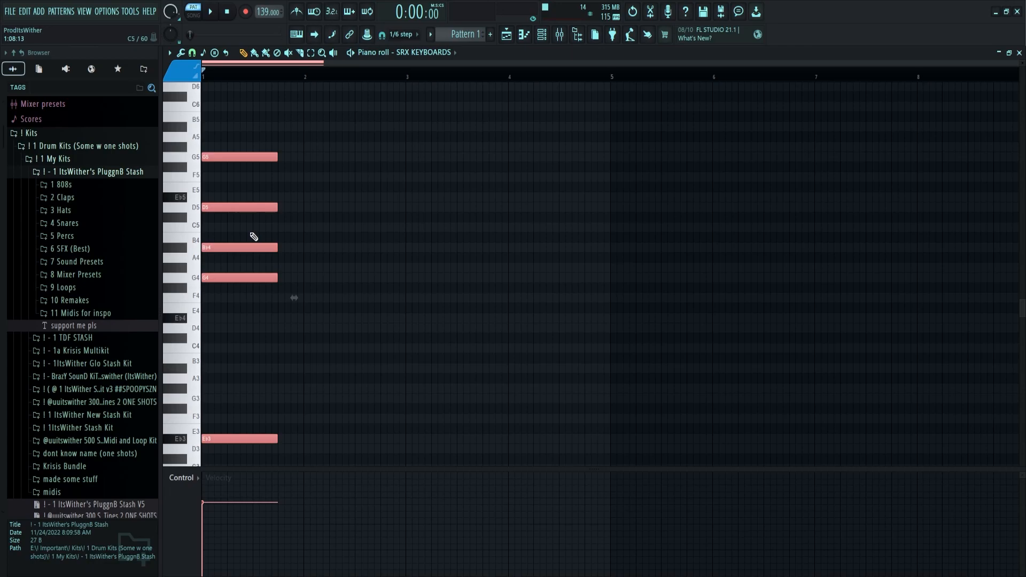
left_click(214, 10)
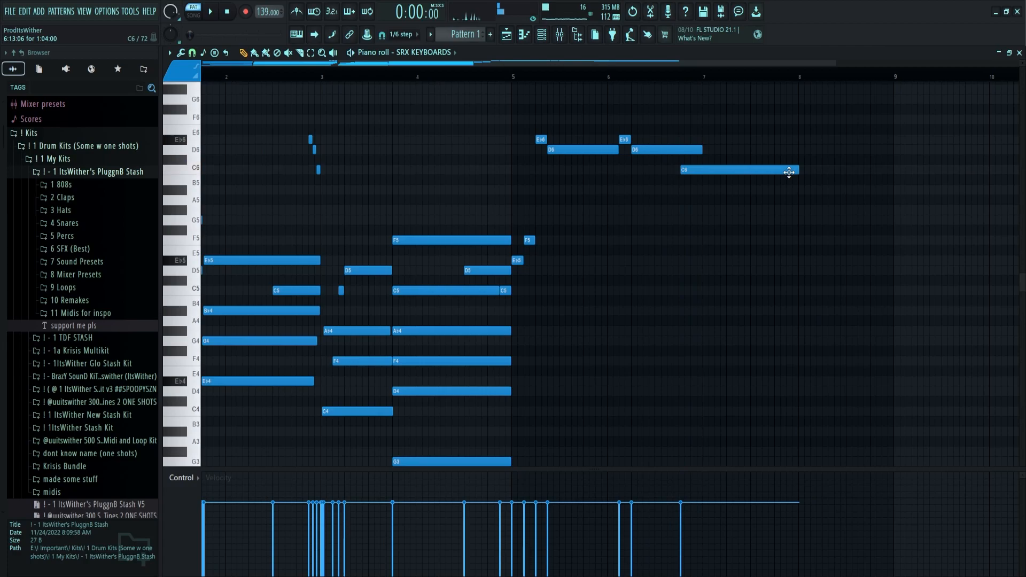
left_click(214, 12)
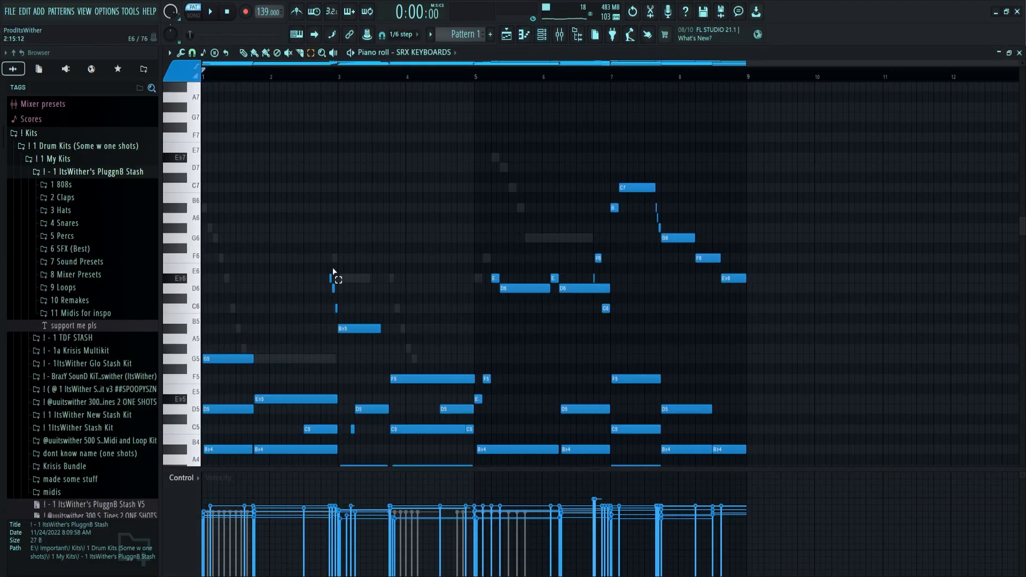
- Clone the keyboard channel into SRX KEYBOARDS #2 for a high melodic run
scroll("down", 3)
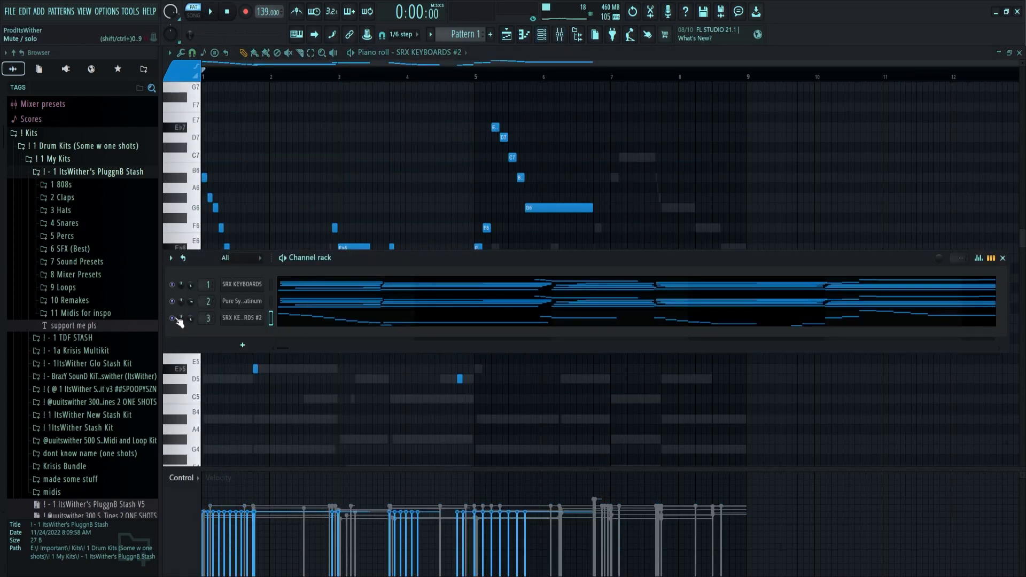
left_click(172, 318)
type("SRX S")
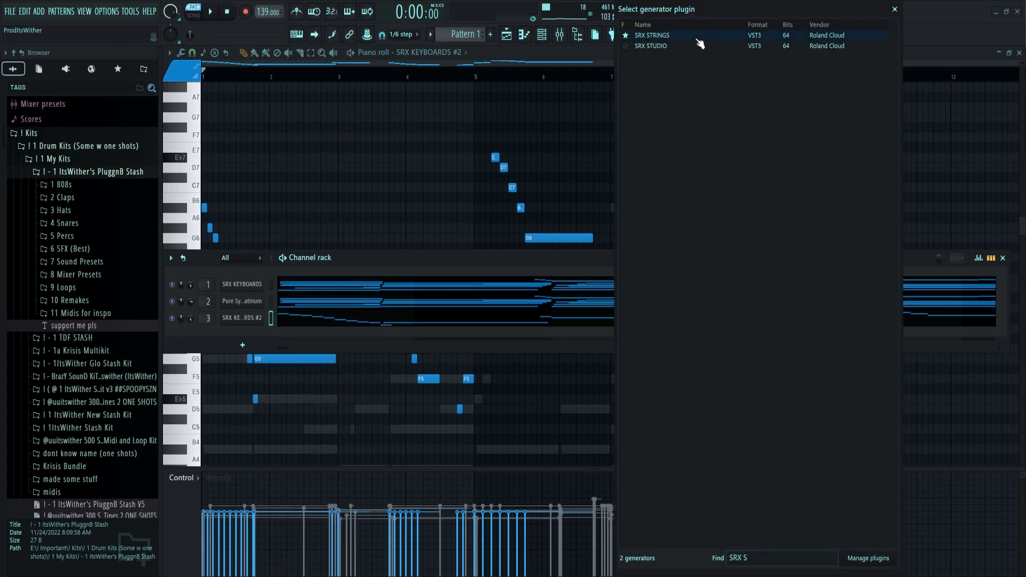
- Load SRX STRINGS as a new channel and reposition notes in its sustained chords
double_click(659, 34)
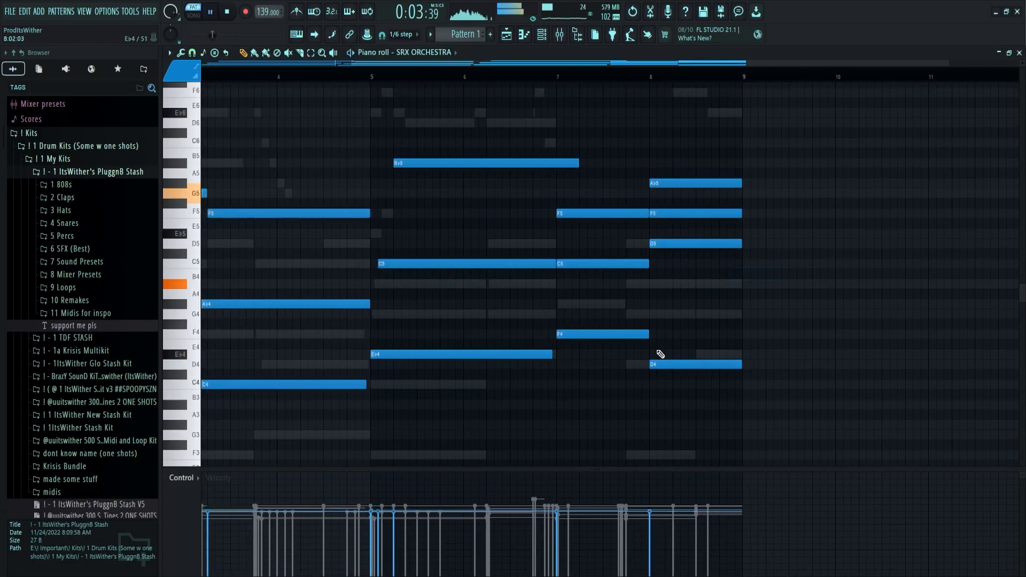
left_click_drag(644, 175, 805, 450)
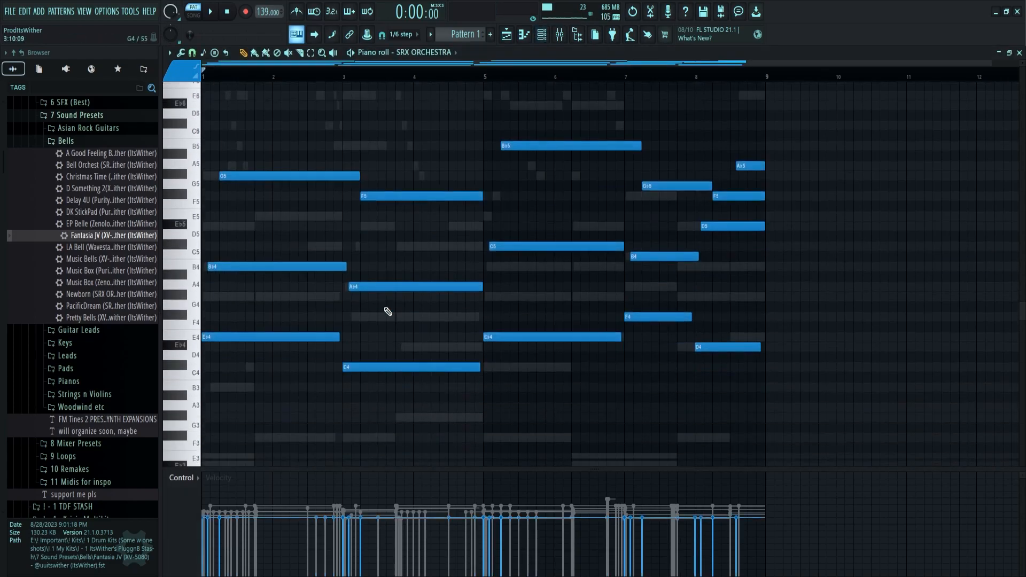
- Load the Fantasia JV (XV-5080) bell preset from Sound Presets > Bells into a fifth channel
scroll("down", 3)
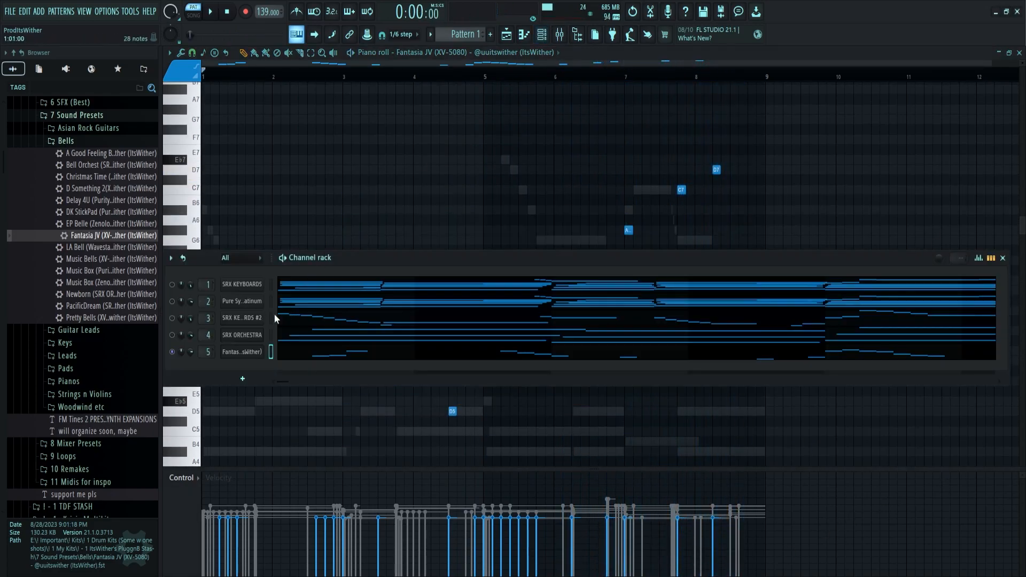
left_click(241, 334)
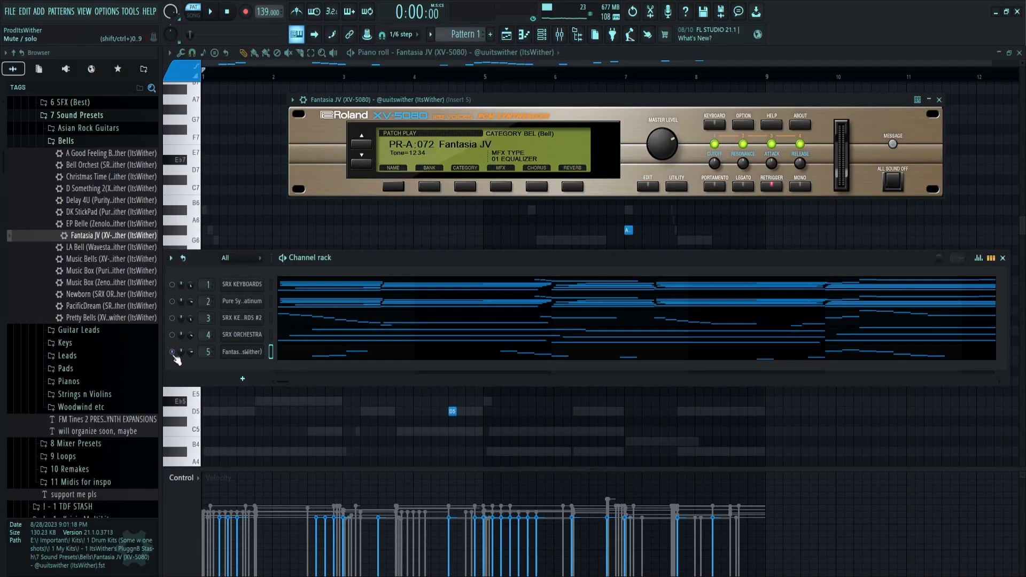
left_click(942, 100)
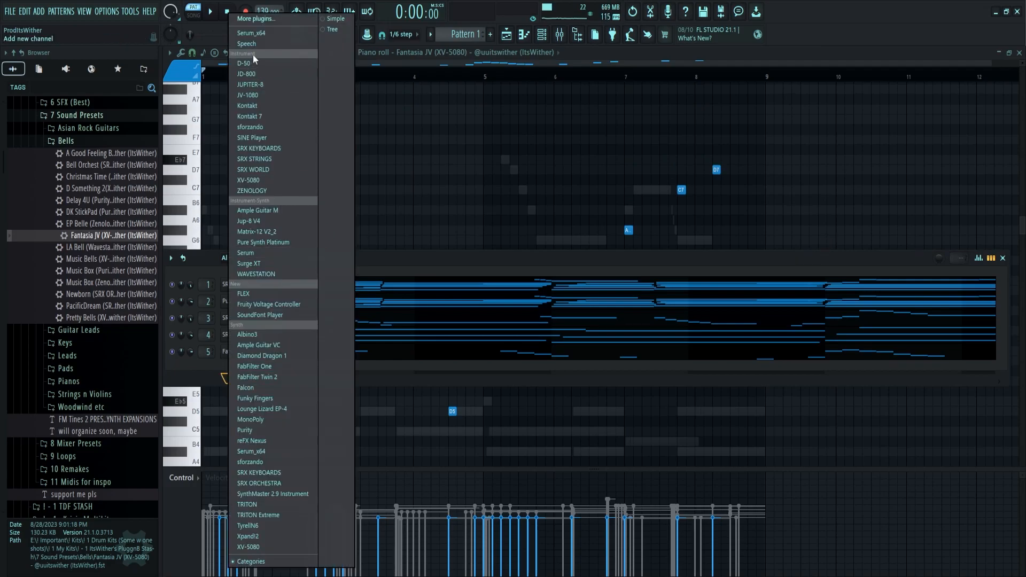
- Add a Kontakt 7 channel loading the Evolution Stratosphere guitar instrument
left_click(247, 117)
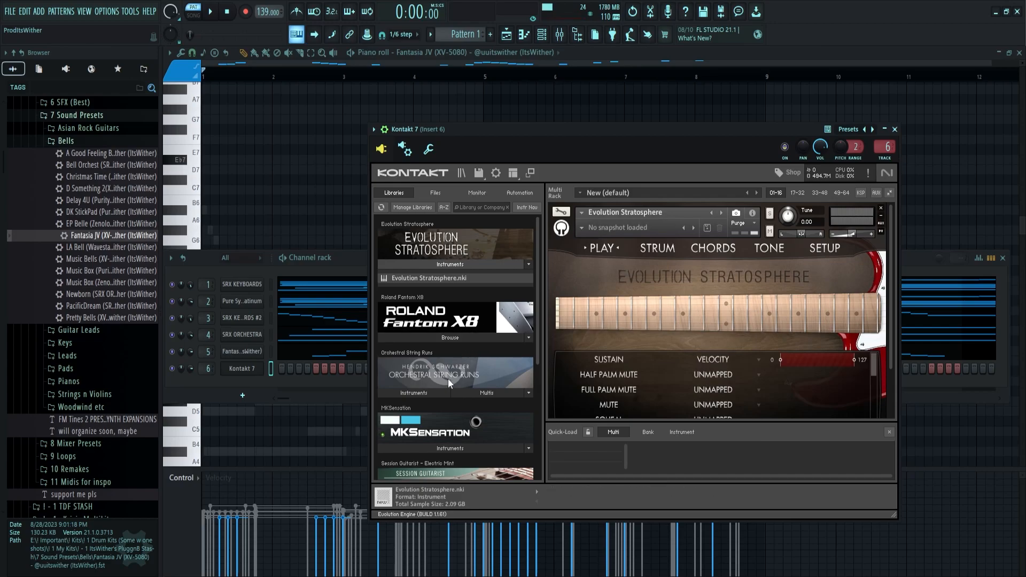
mouse_move(597, 233)
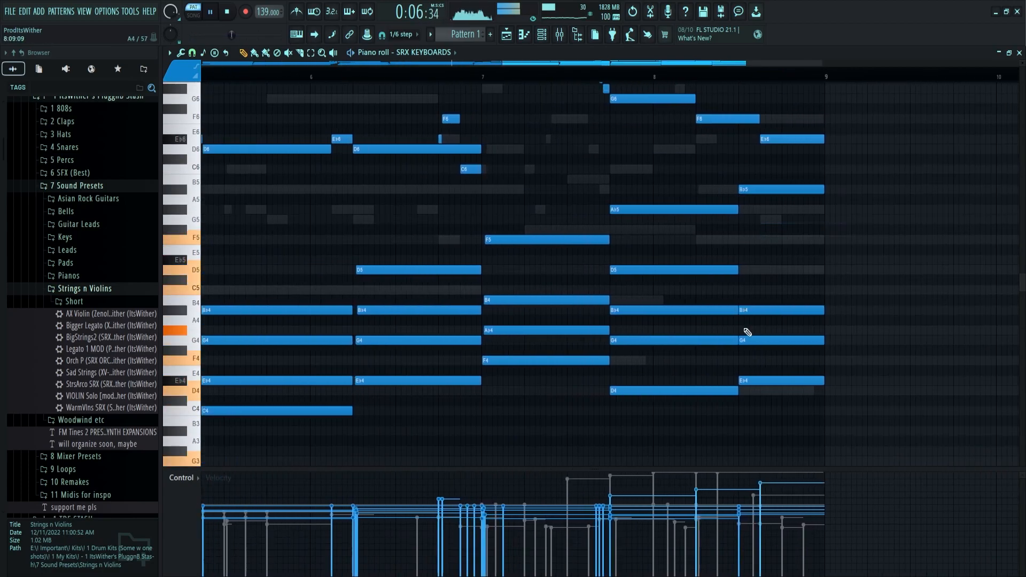
- Draw a busy eight-bar guitar melody in the Kontakt 7 piano roll
right_click(241, 385)
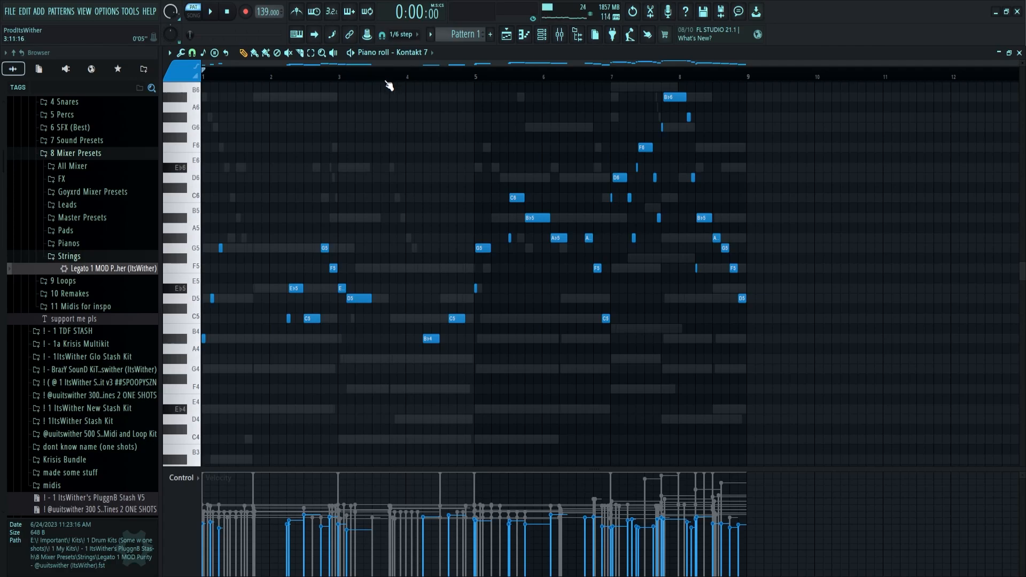
mouse_move(413, 113)
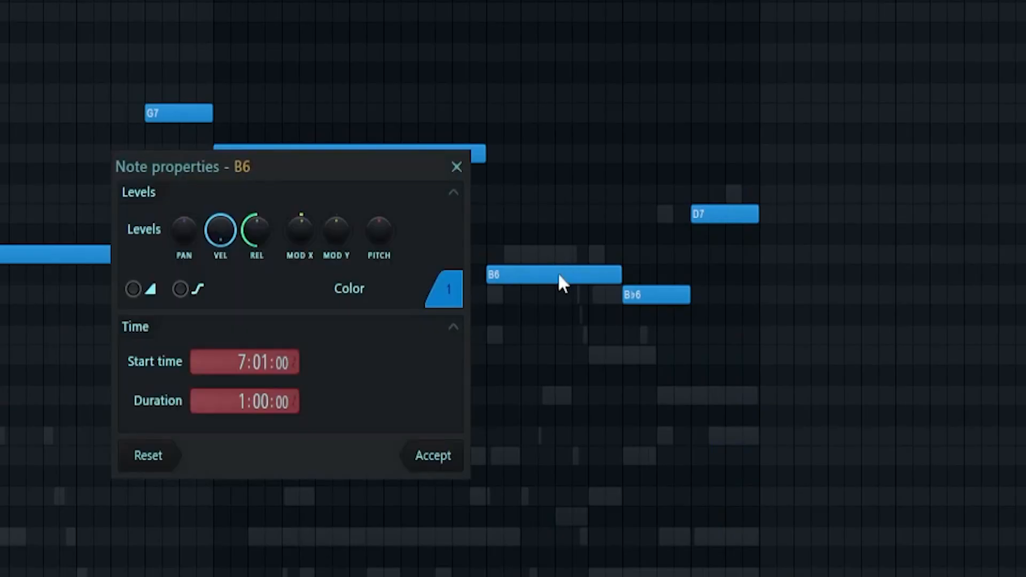
- Apply the edited note properties to note B6 in the guitar melody
left_click(457, 167)
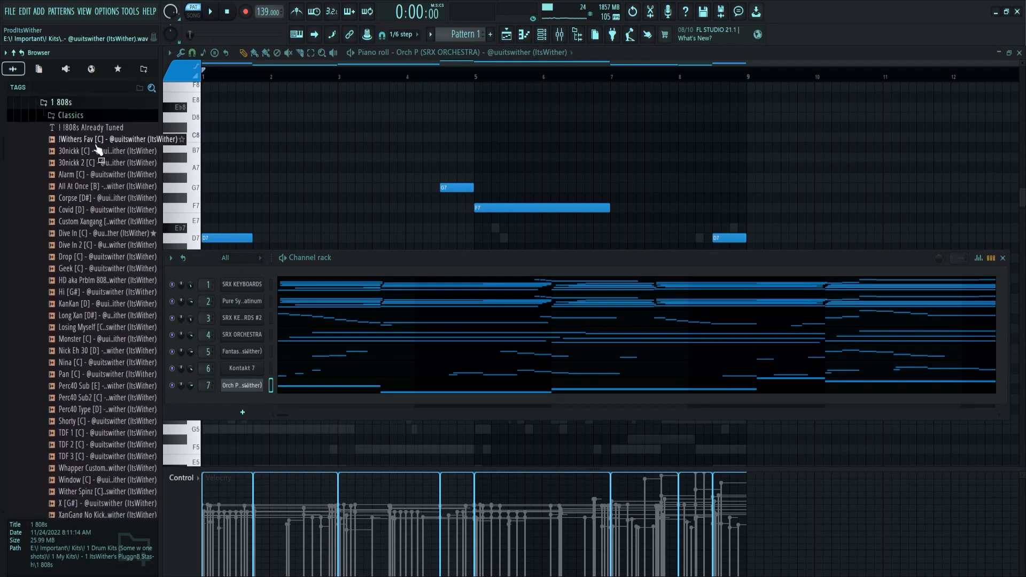
- Browse the claps and Goyxrd Ultimate Kit drum folders, previewing crash one-shots
left_click(58, 102)
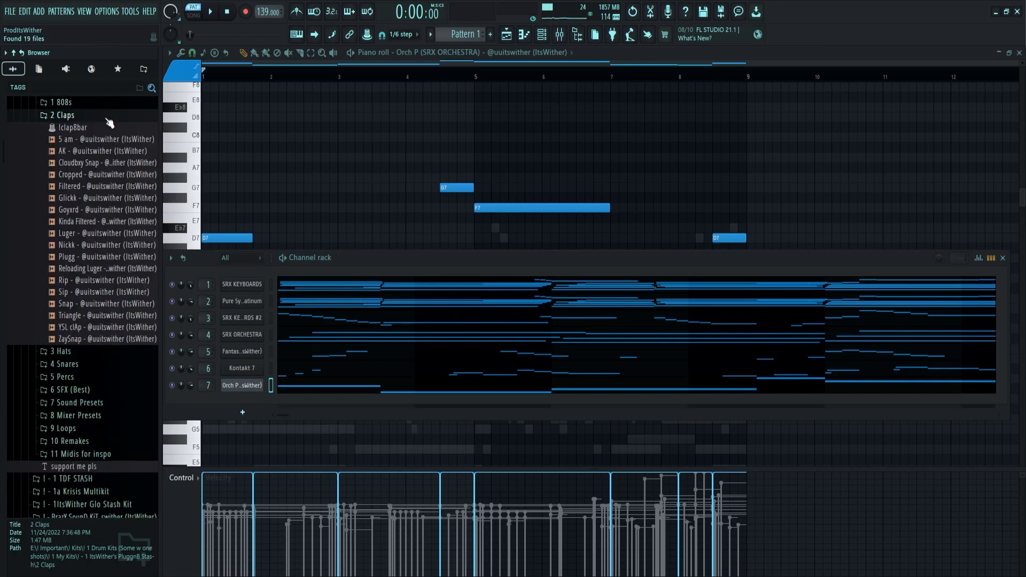
left_click(101, 221)
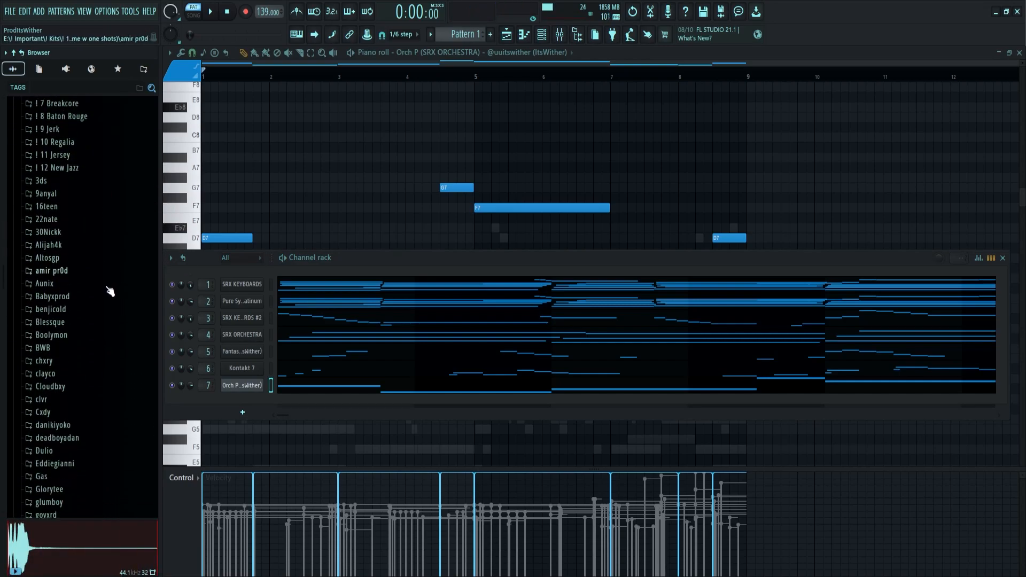
left_click(46, 440)
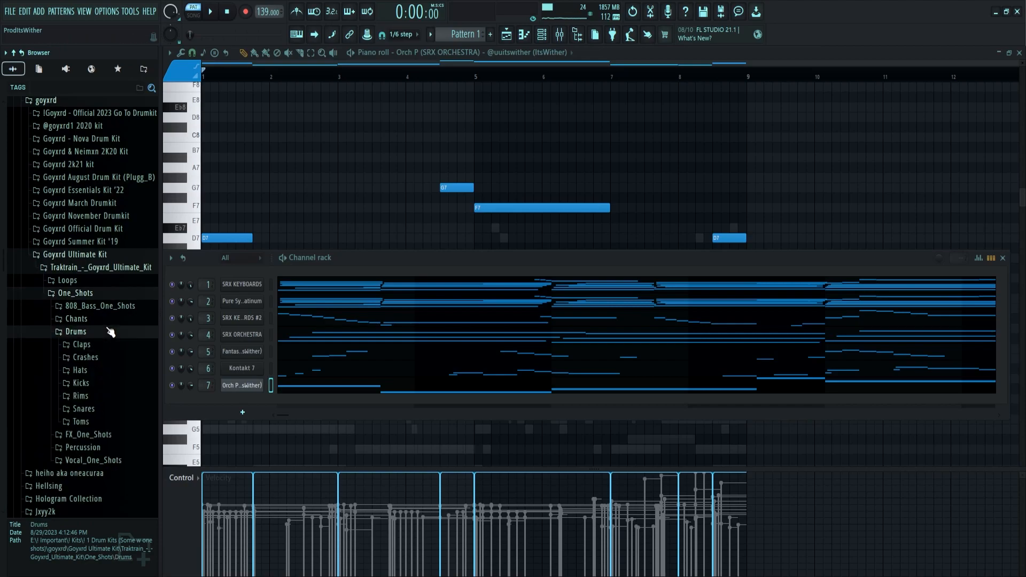
left_click(85, 357)
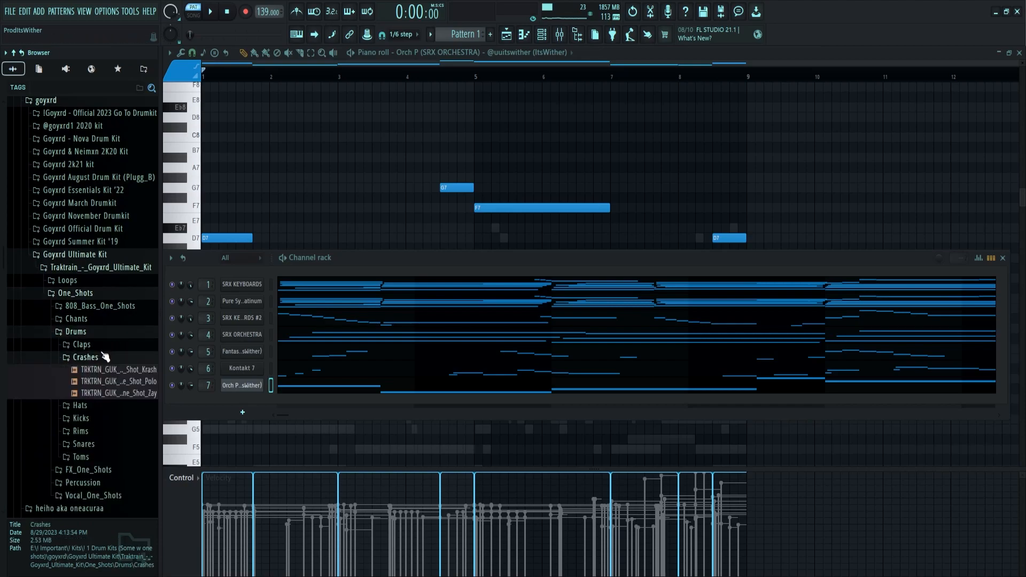
left_click(85, 357)
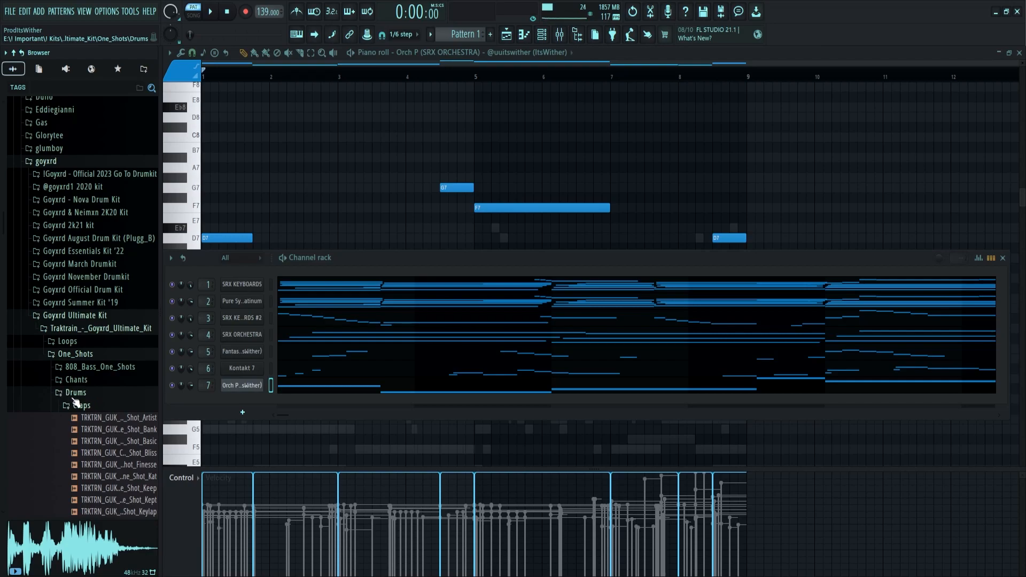
left_click(78, 405)
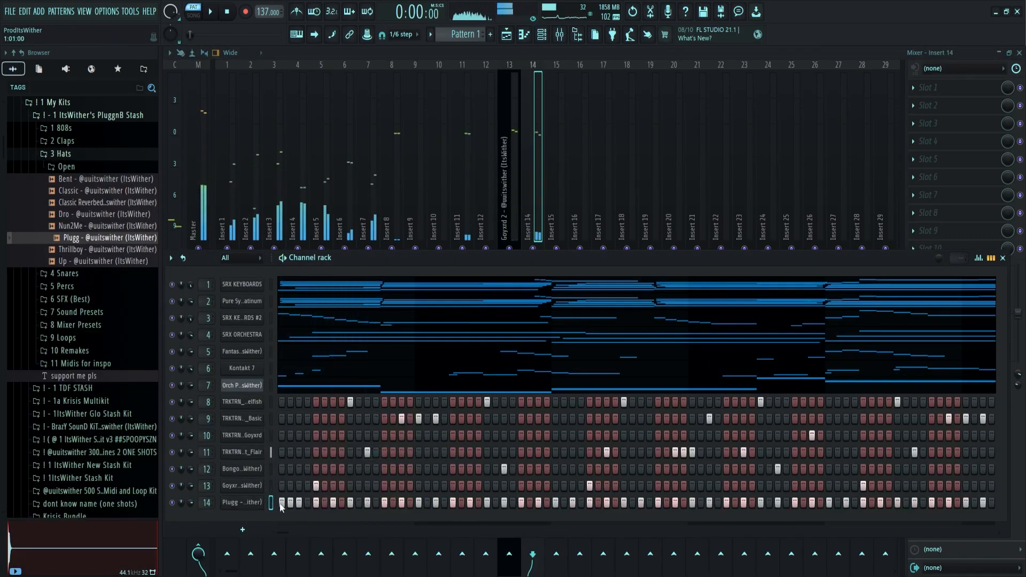
- Add a hit to the Plugg hat pattern and bring in the G# 808 sample
left_click(212, 12)
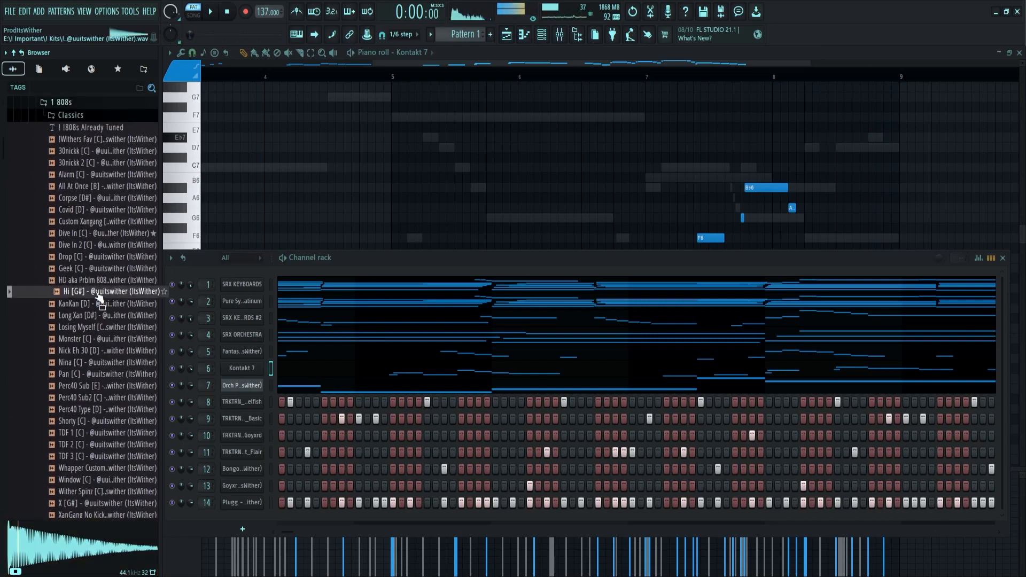
left_click_drag(107, 291, 262, 412)
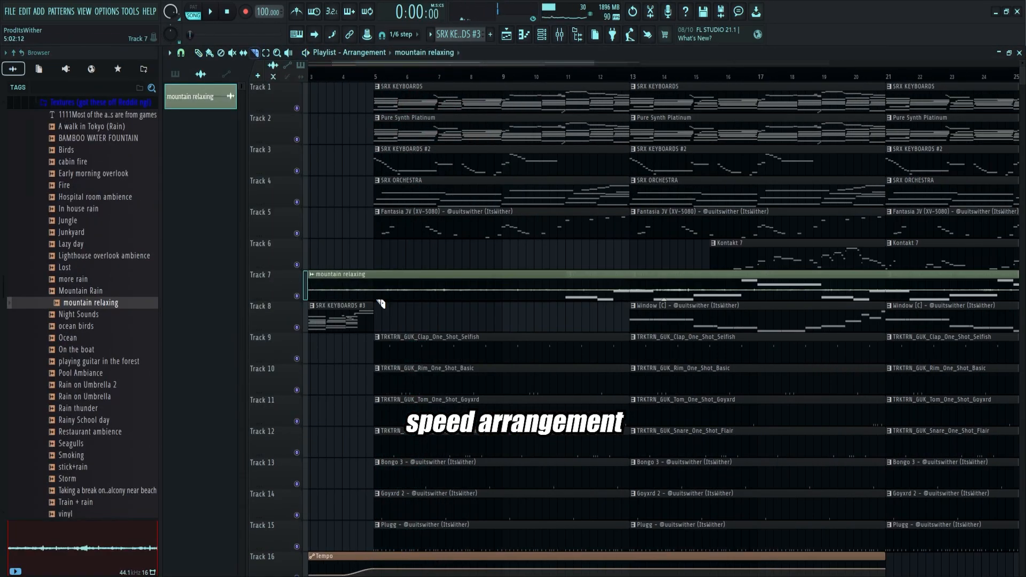
- Click the Playlist's top menu bar to begin laying out patterns across tracks
left_click(214, 11)
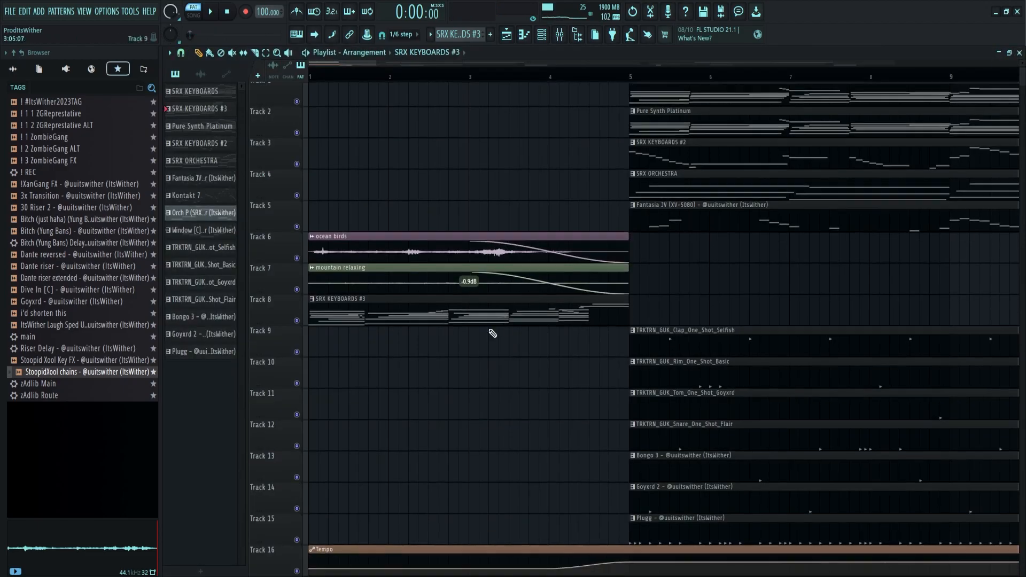
- Scroll down the Playlist to view the intro's ambience clips and tracks below
scroll("down", 3)
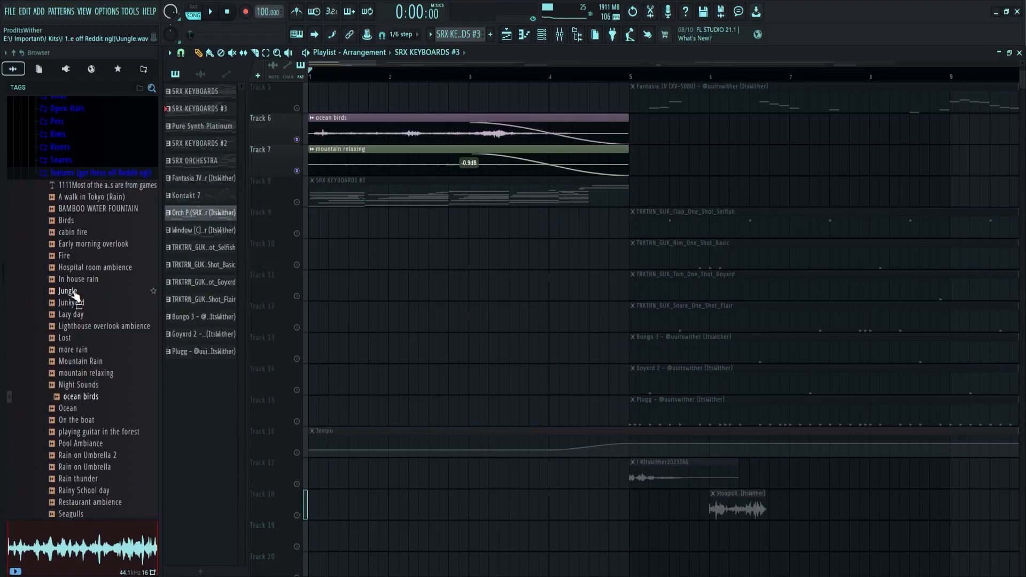
scroll("down", 3)
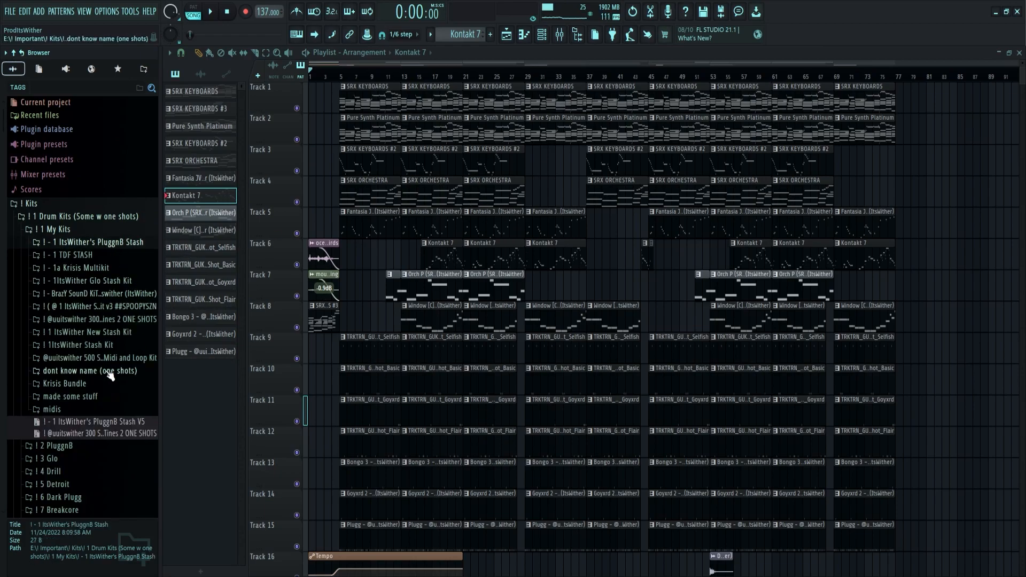
- Expand the 300 Subs FM Tines 2 kit and browse its One Shots sounds
left_click(40, 319)
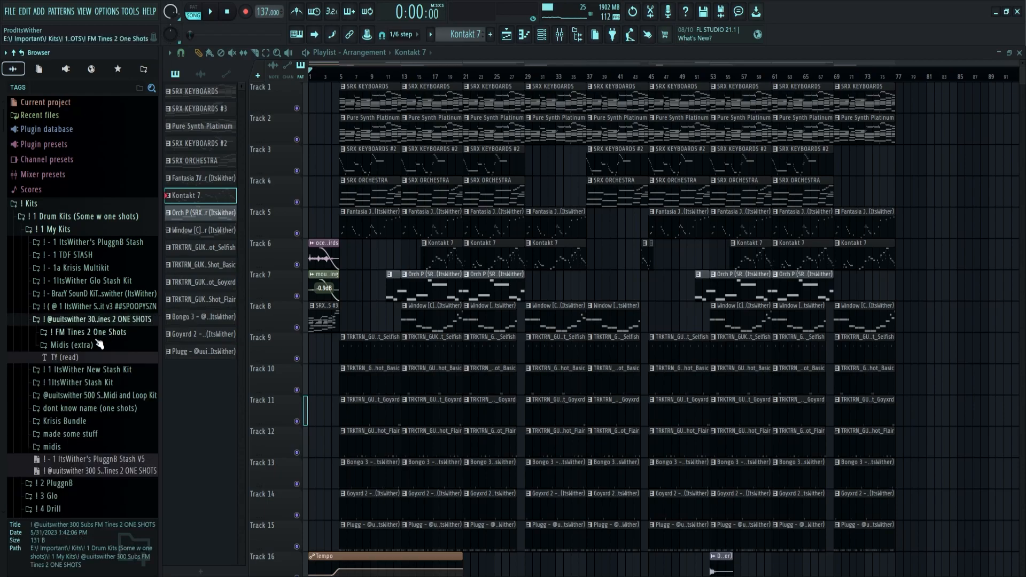
left_click(88, 332)
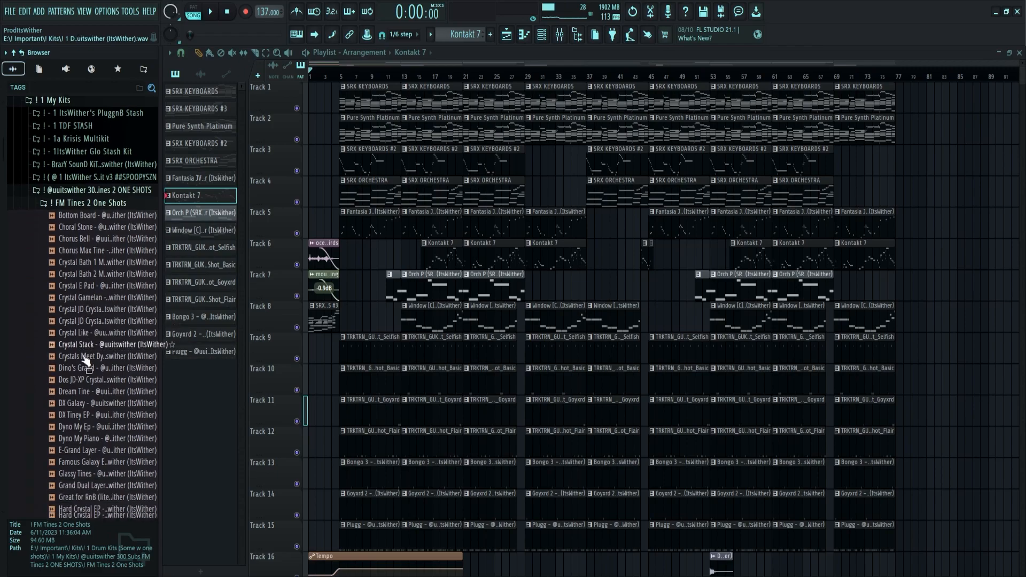
scroll("down", 3)
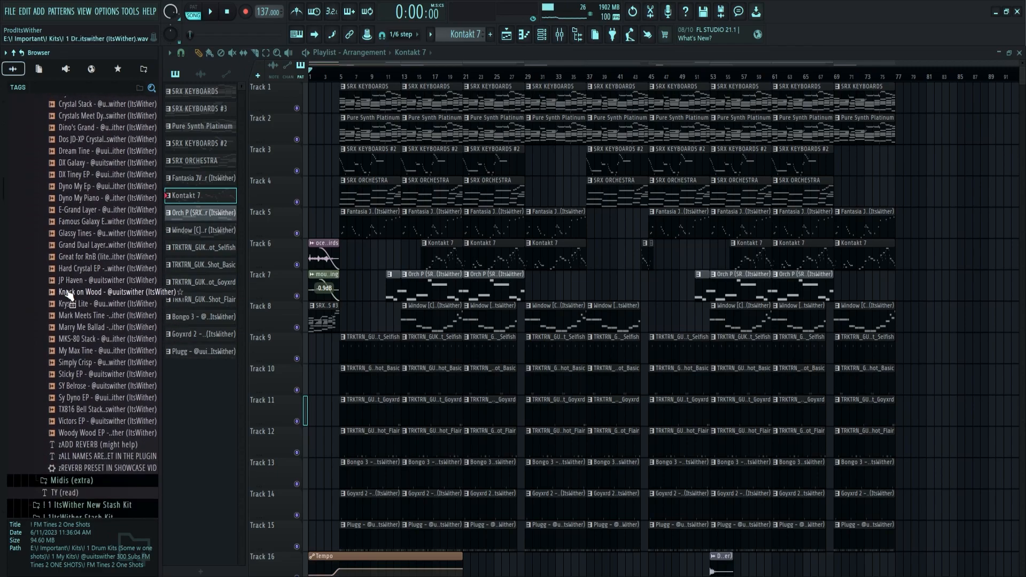